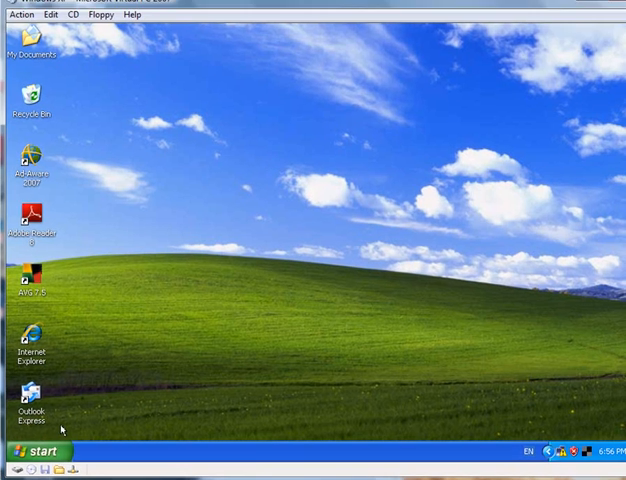
Show the All Programs list from the Start menu to reach the system tools
left_click(32, 452)
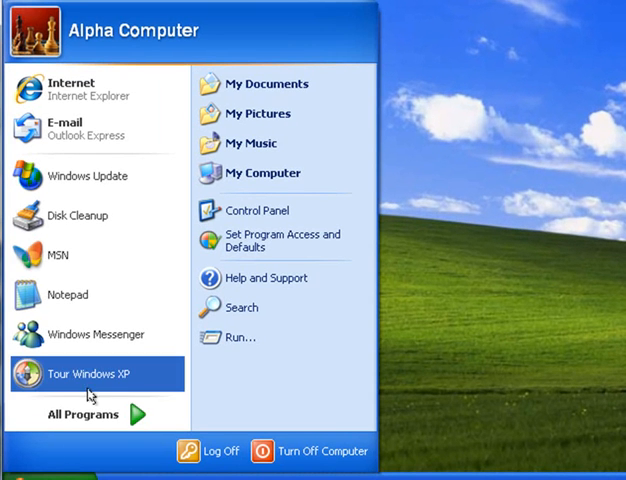
left_click(88, 414)
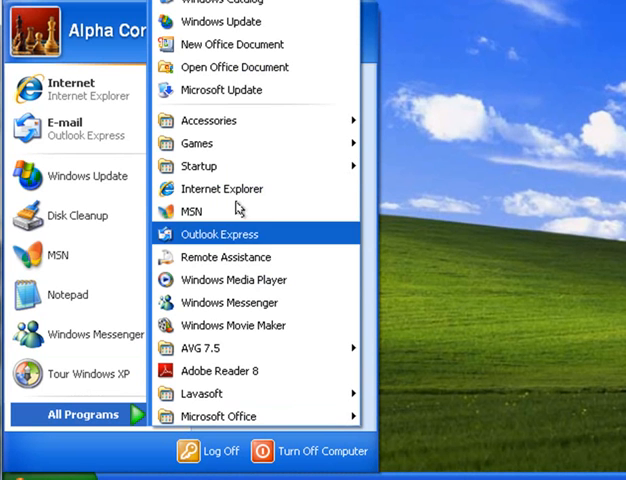
mouse_move(208, 120)
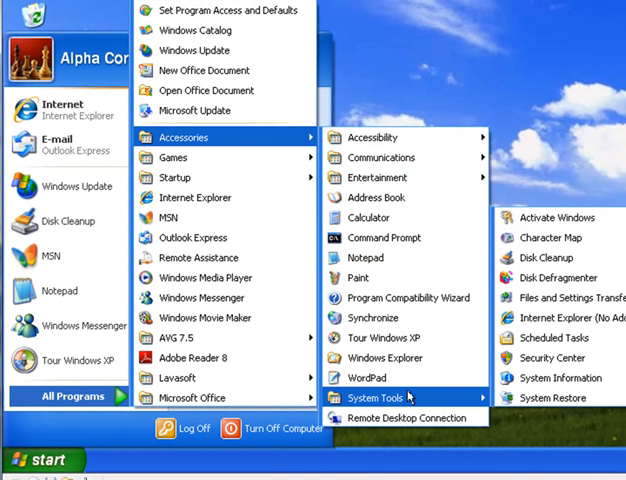
mouse_move(548, 398)
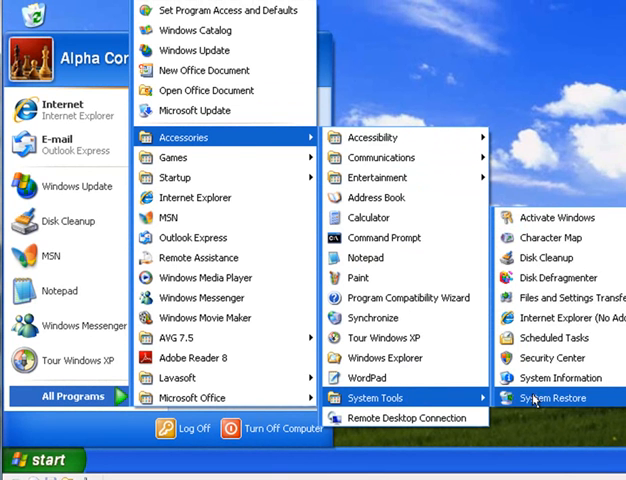
mouse_move(556, 278)
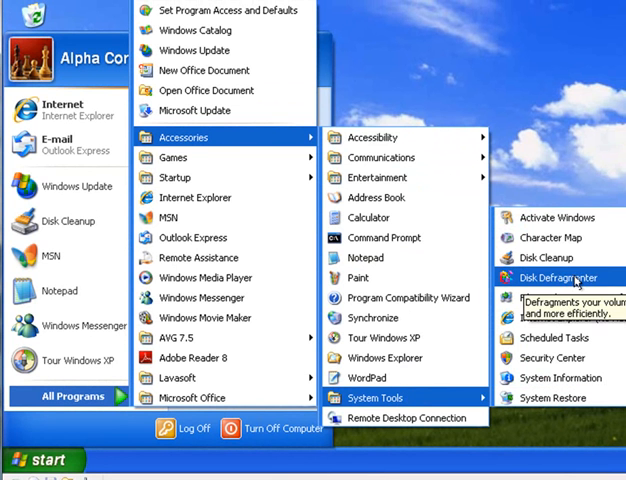
left_click(558, 278)
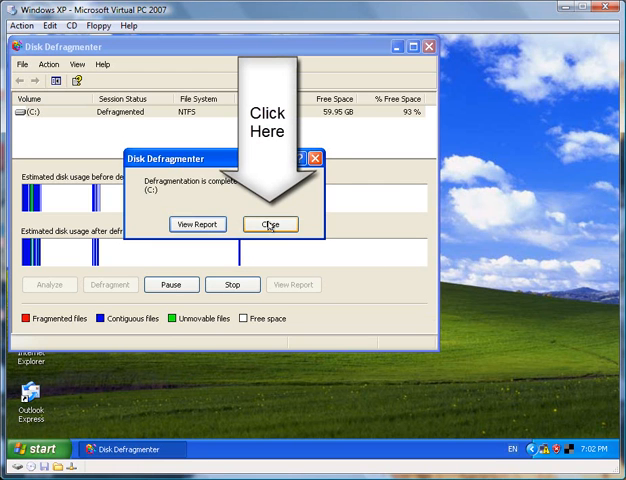
Dismiss the 'Defragmentation is complete' notice for drive C:
left_click(268, 224)
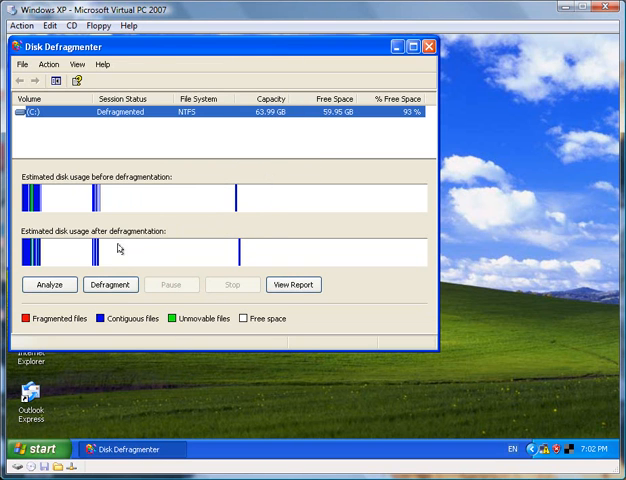
mouse_move(128, 252)
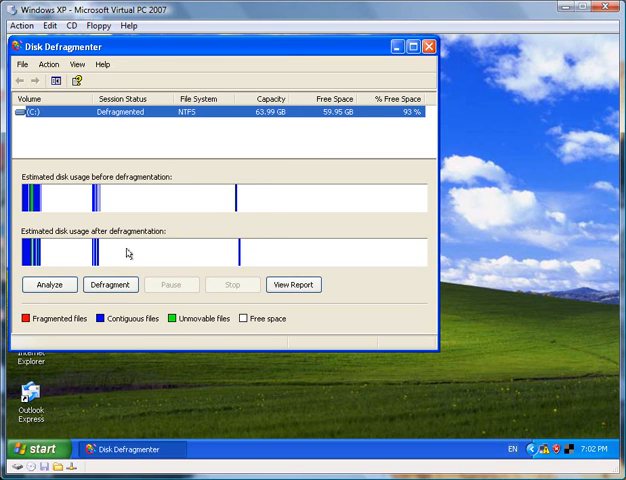
mouse_move(128, 252)
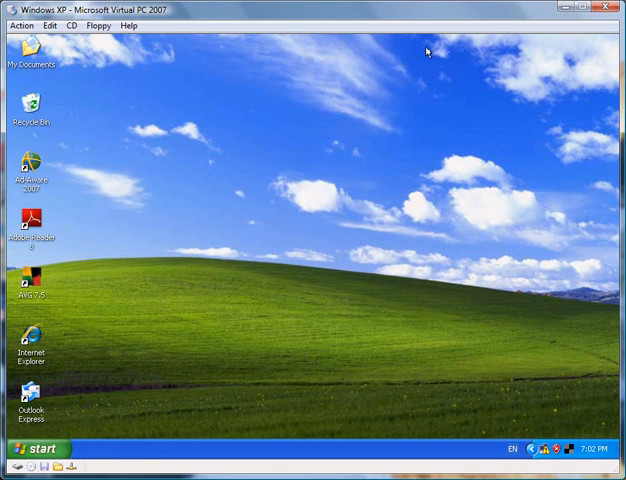
mouse_move(266, 242)
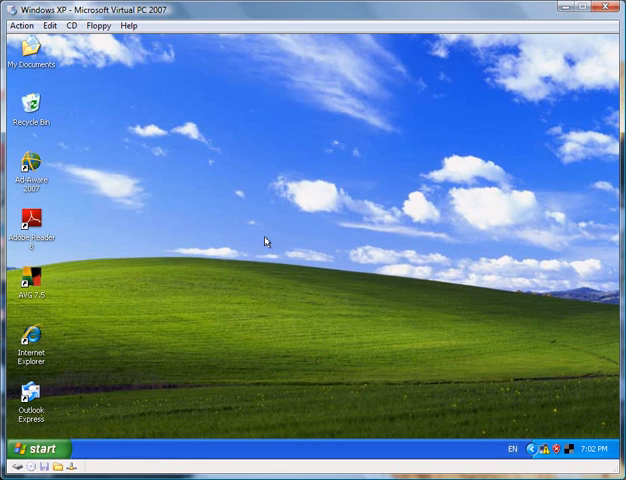
mouse_move(100, 390)
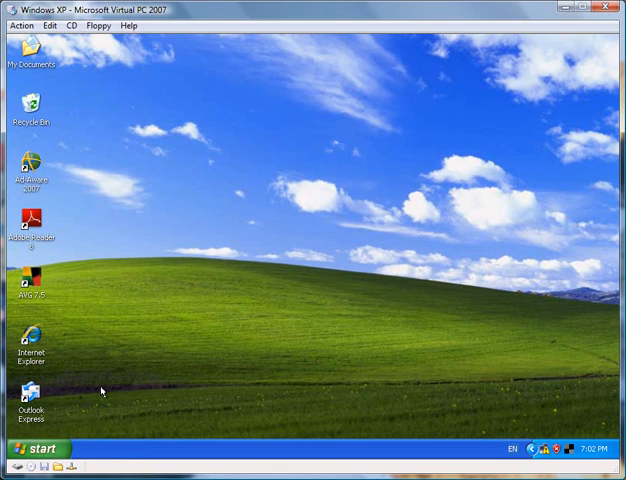